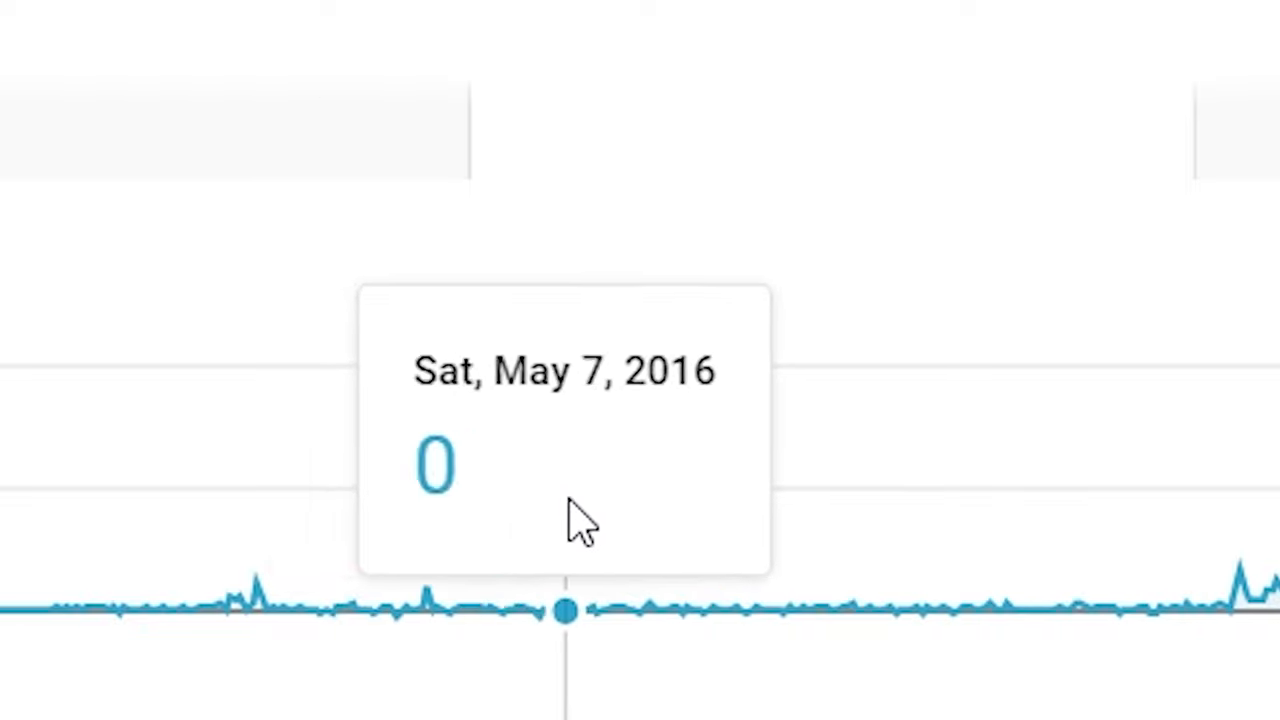
{"action": "mouse_move", "coordinate": [760, 420]}
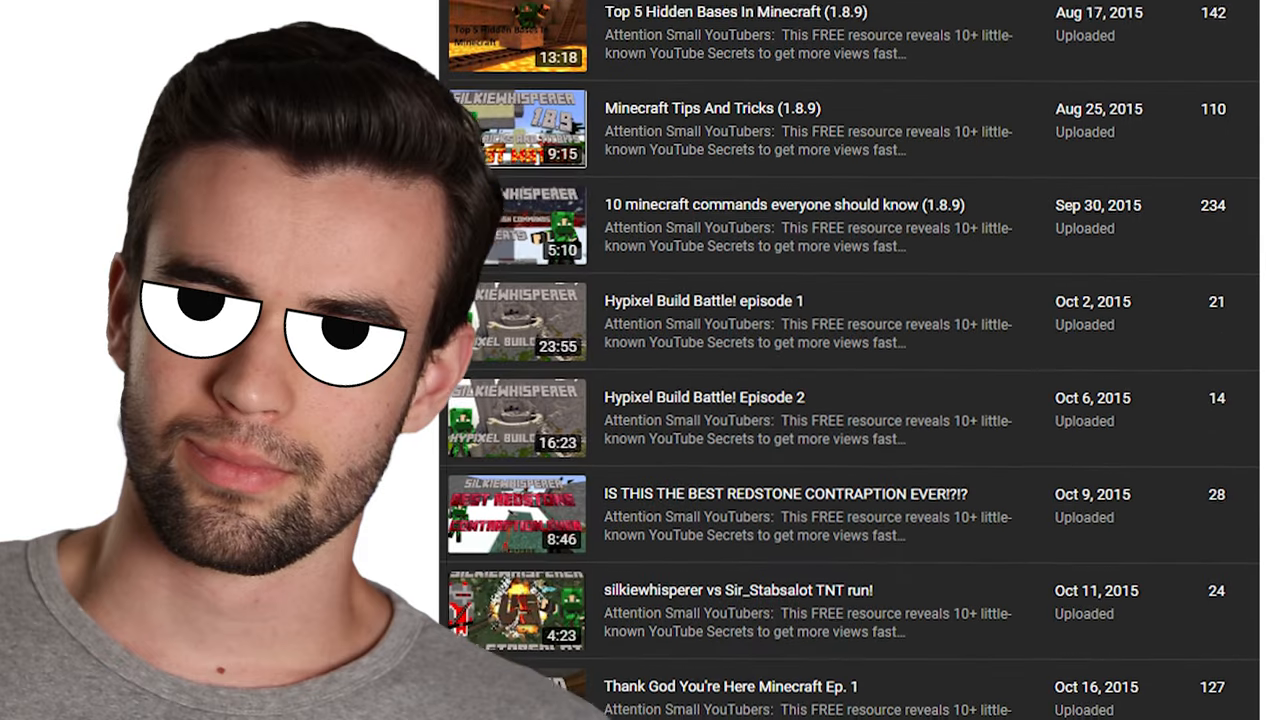
{"action": "scroll", "scroll_direction": "down", "scroll_amount": 3}
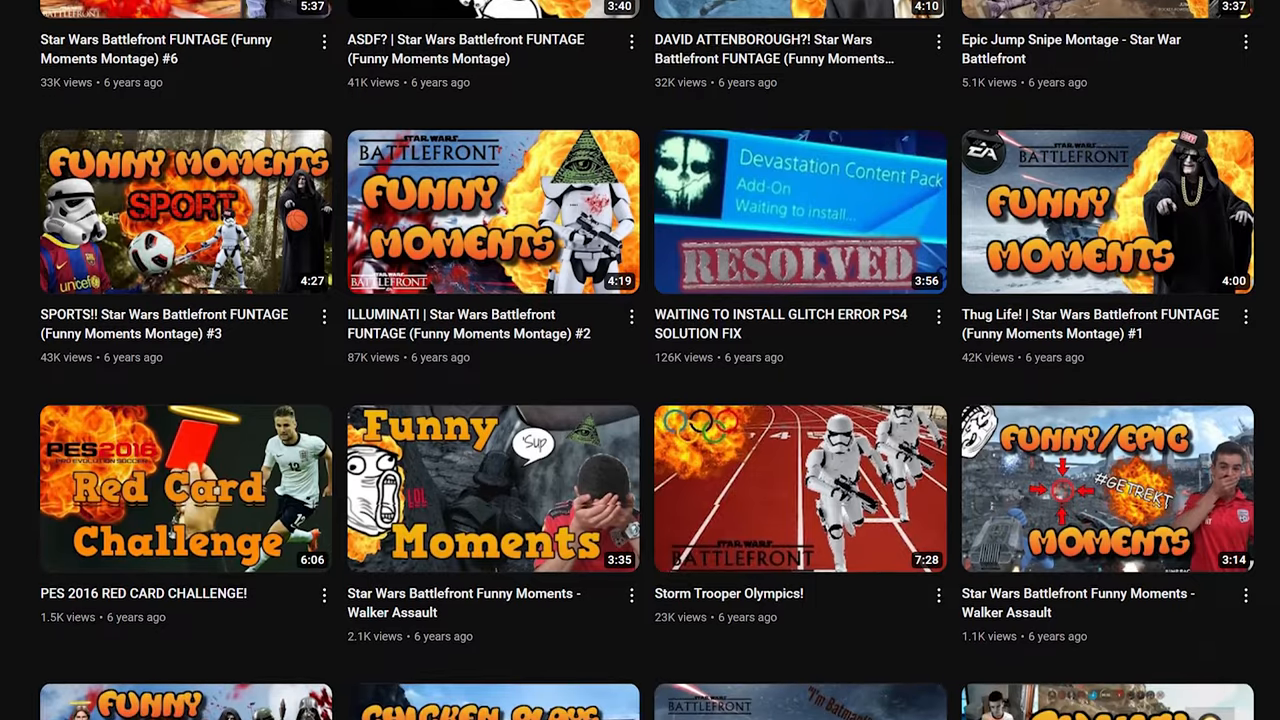
{"action": "scroll", "scroll_direction": "down", "scroll_amount": 3}
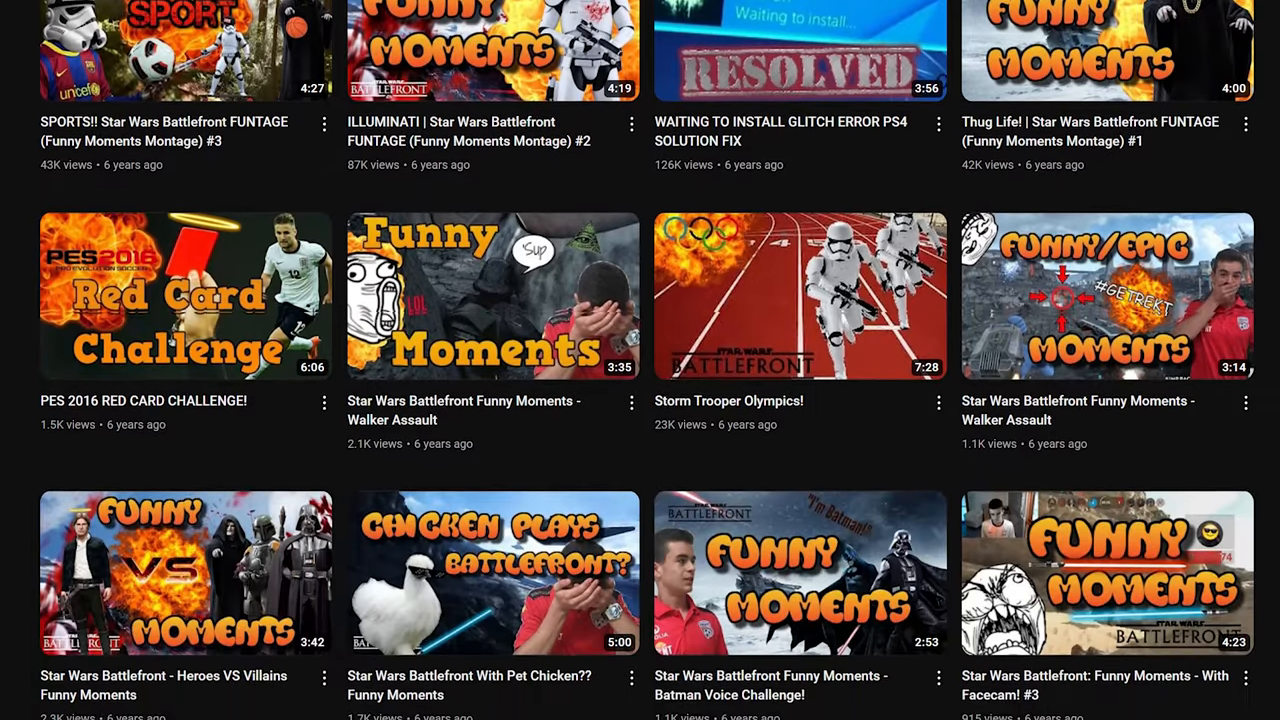
{"action": "left_click", "coordinate": [185, 295]}
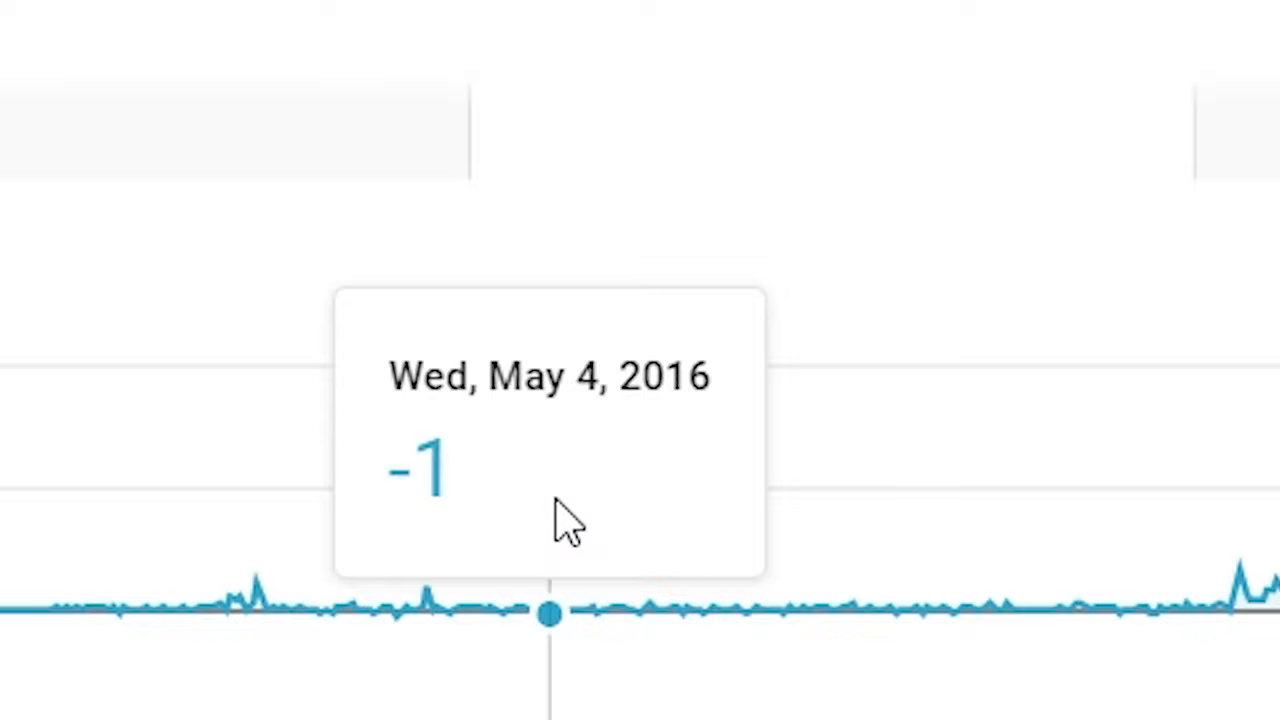
{"action": "mouse_move", "coordinate": [745, 430]}
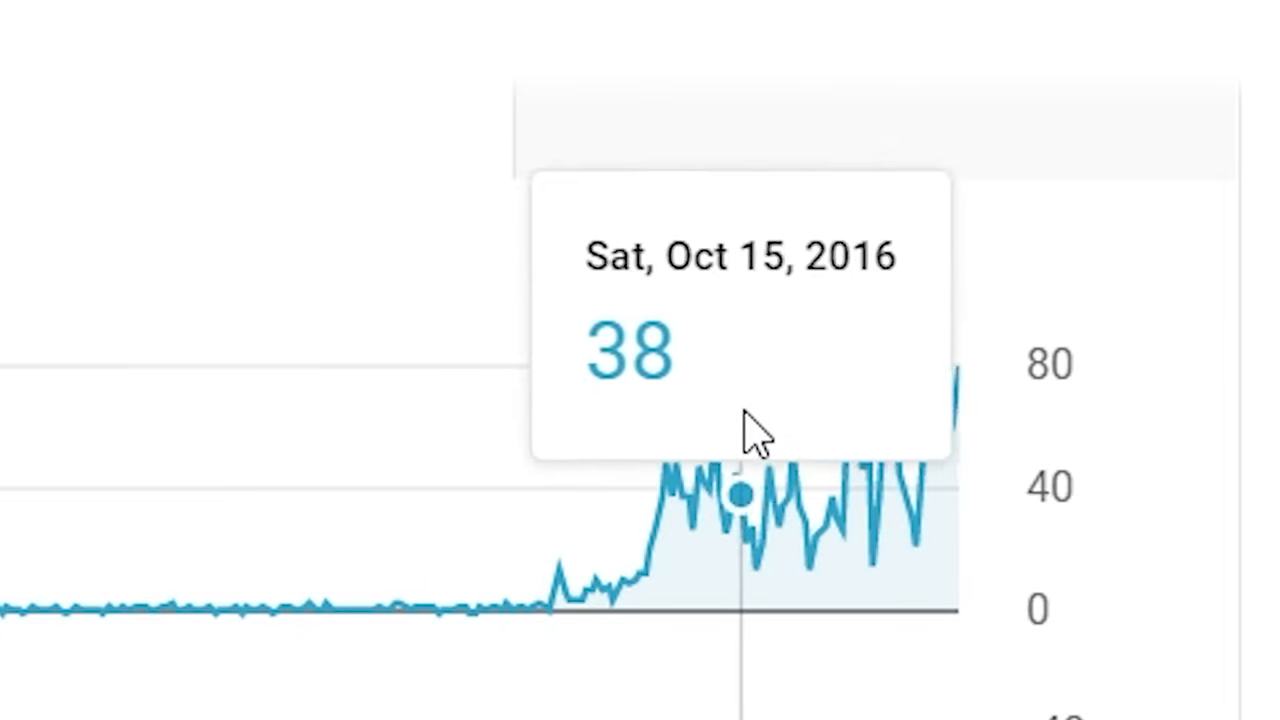